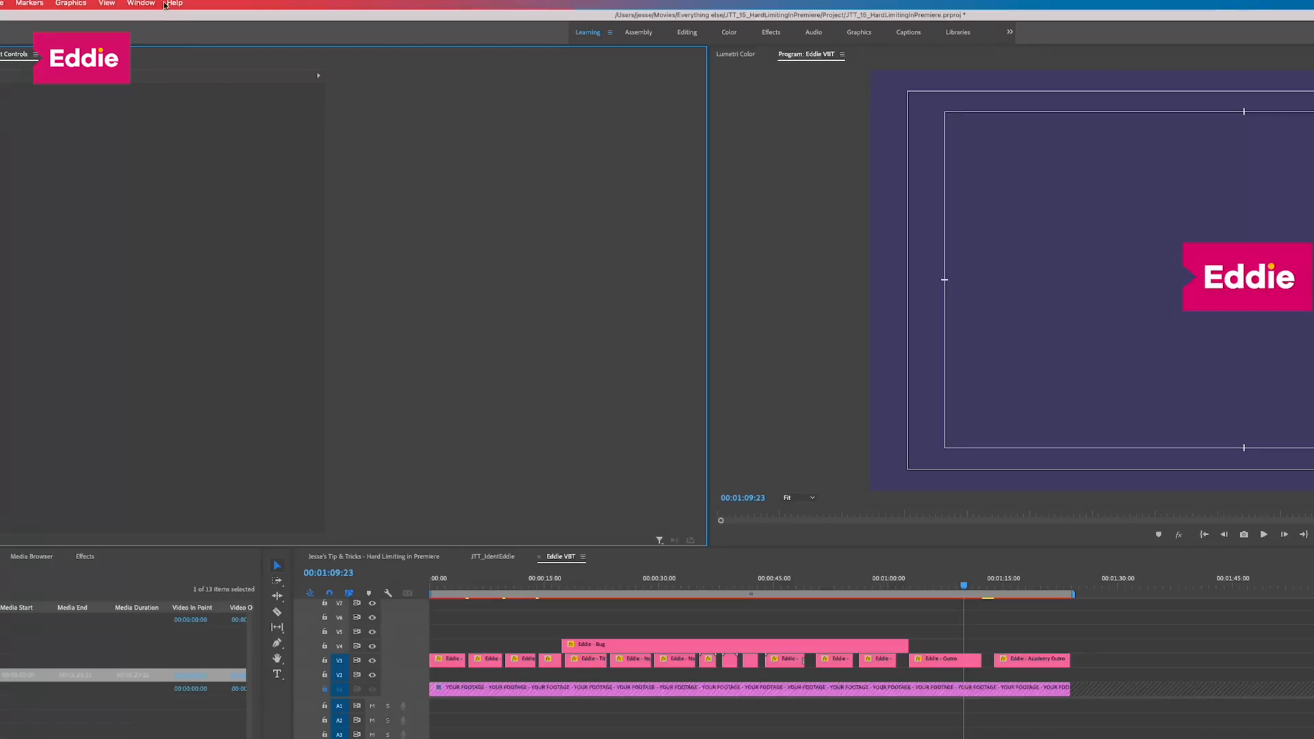
- Show the Audio Track Mixer with meters for Audio 1–4 and Mix via the Window menu
click(141, 3)
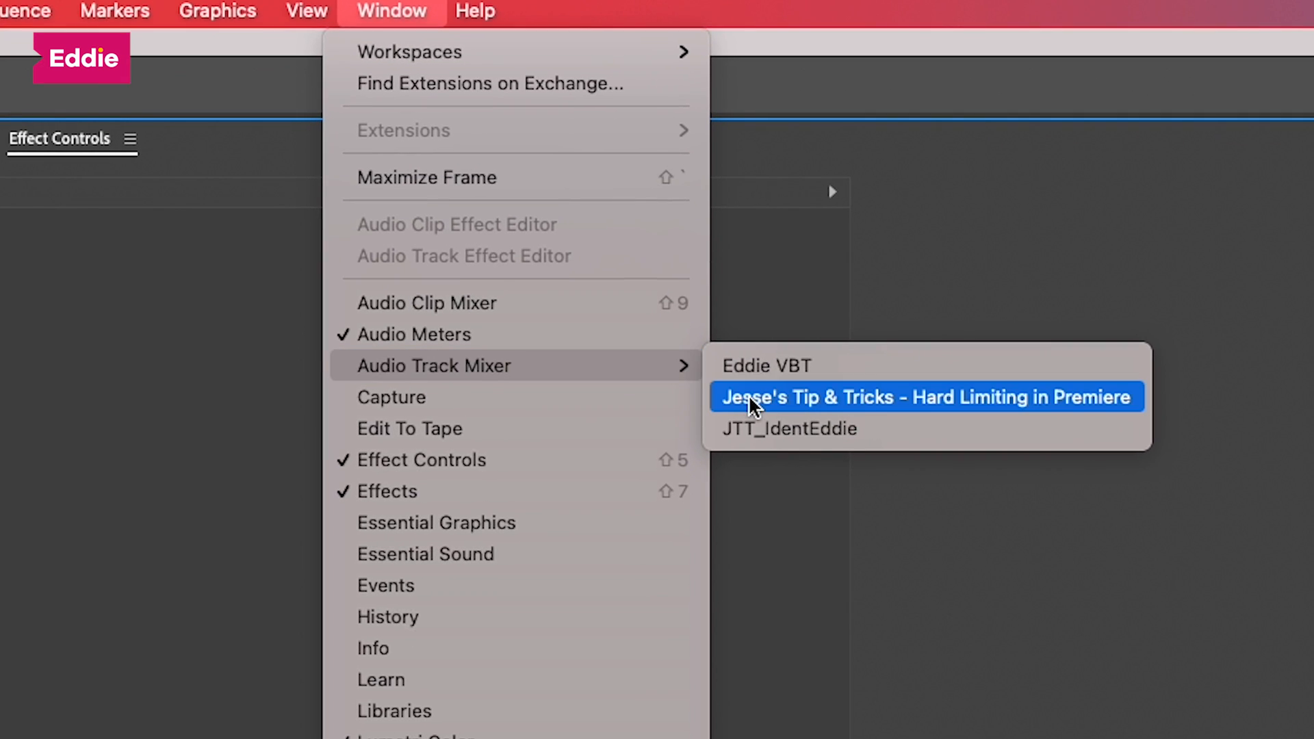
click(925, 398)
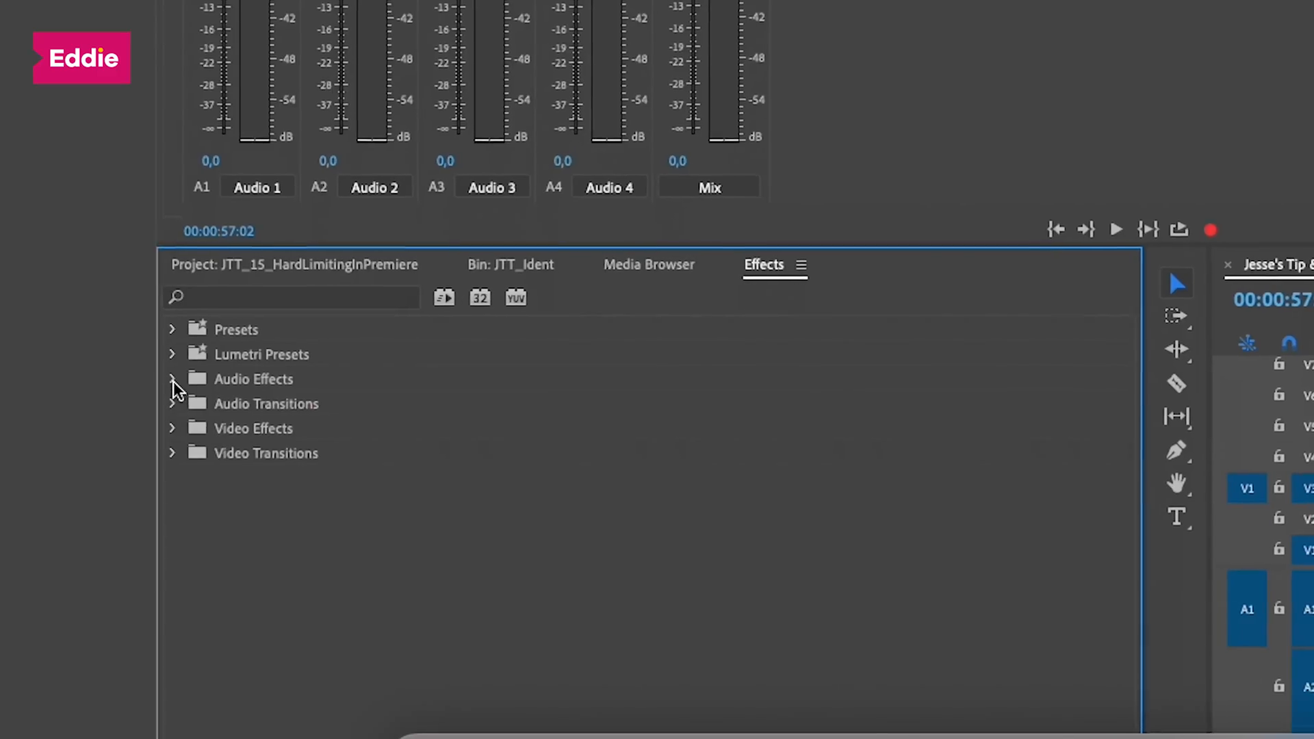
- Show clip C0499.MP4's effect controls with its Volume, Pitch Shifter, Multiband Compressor and Studio Reverb effects
click(171, 379)
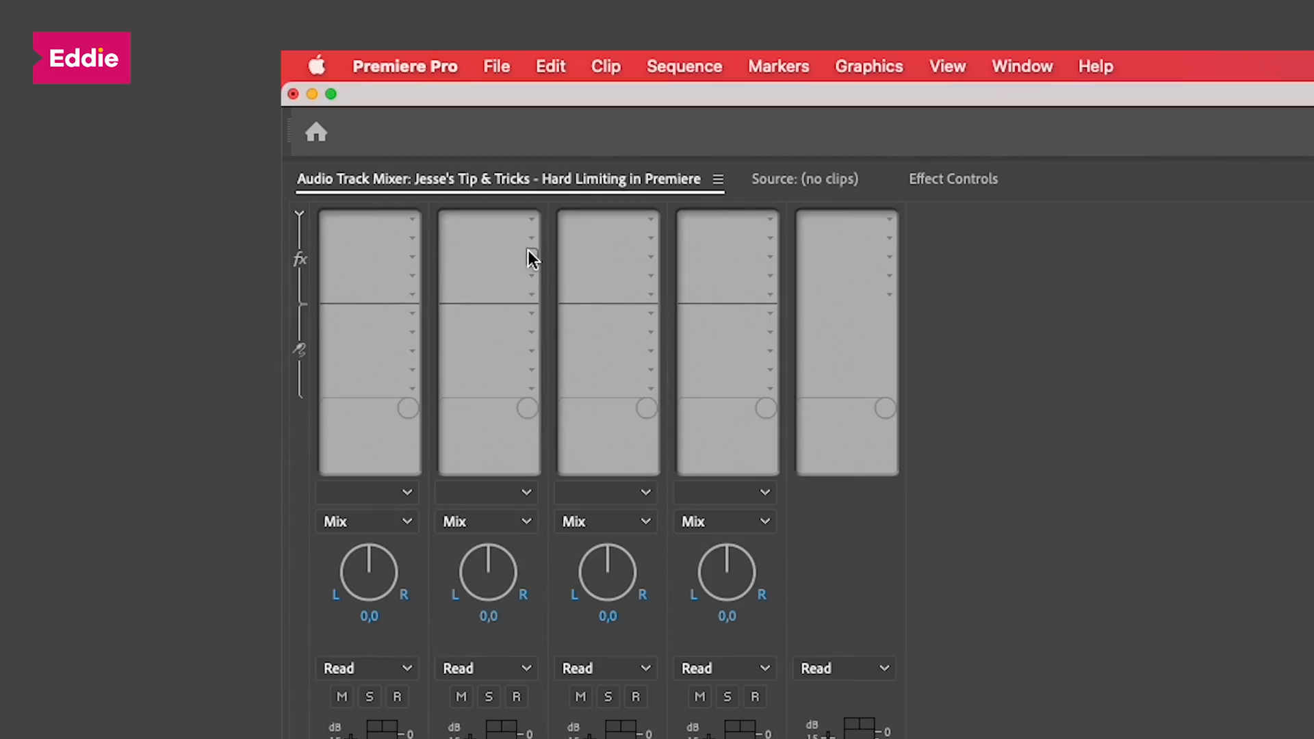
click(490, 241)
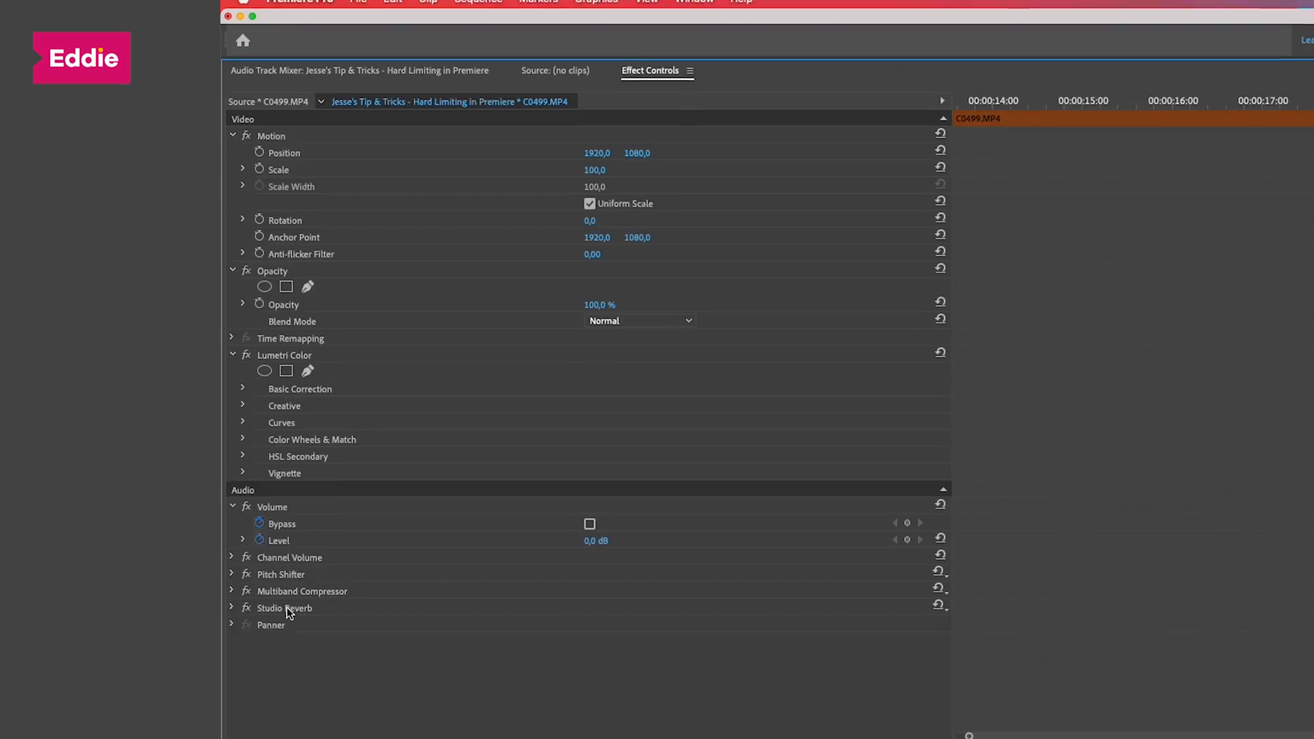
- Place a Hard Limiter in the Mix track's effect slot with Maximum Amplitude -0.10 dB
click(577, 196)
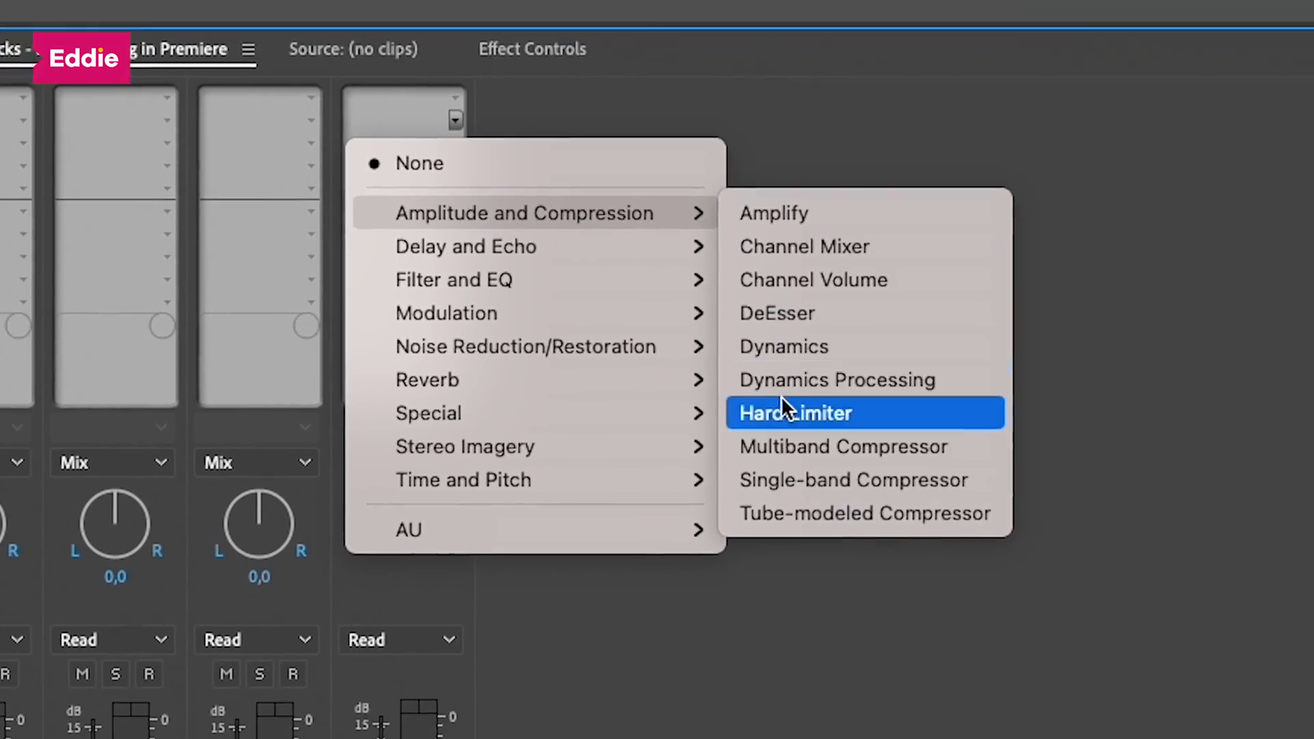
click(794, 413)
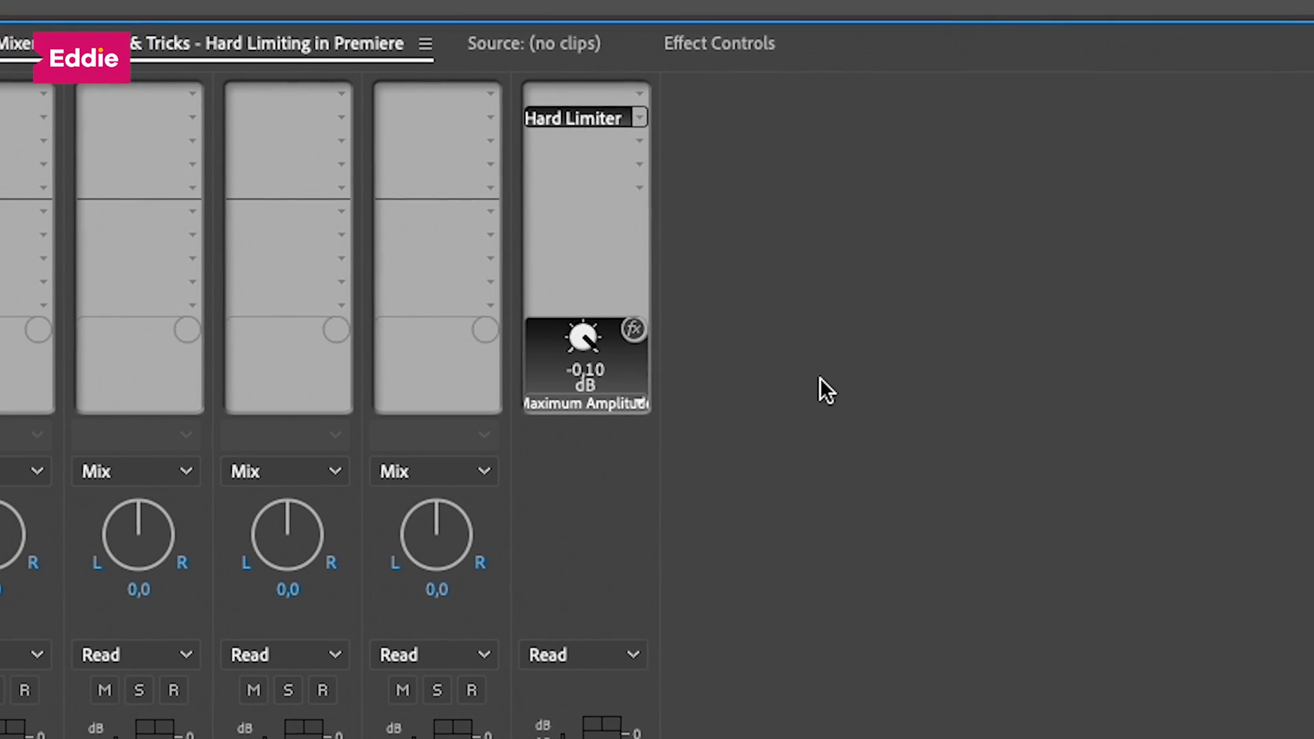